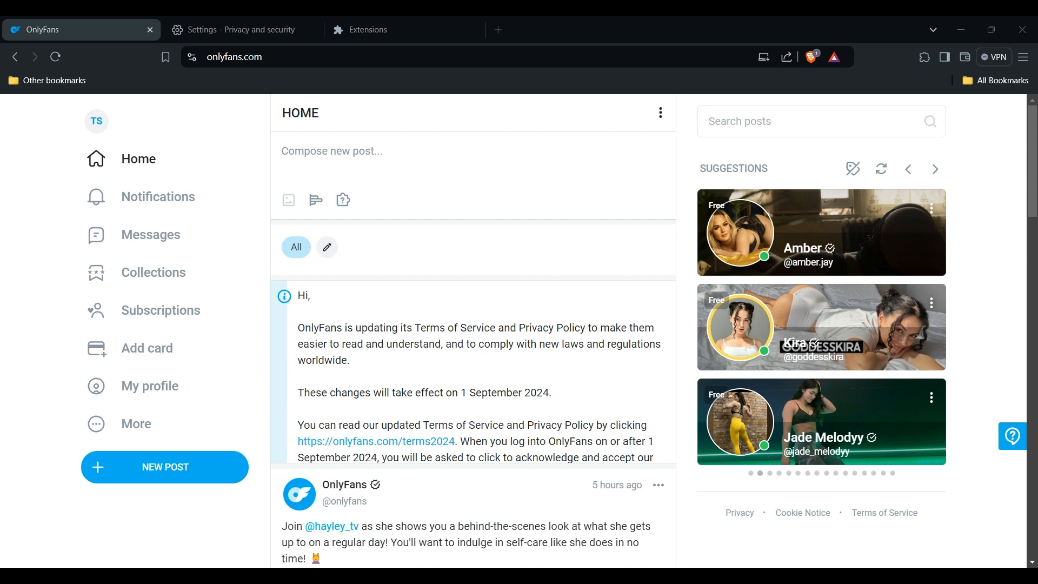
mouse_move(936, 169)
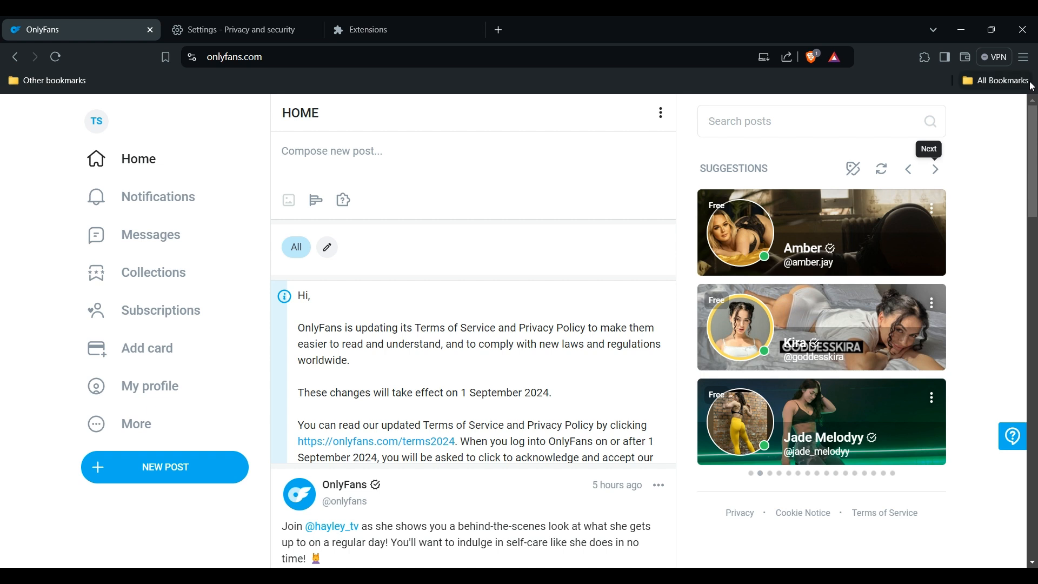
mouse_move(1025, 67)
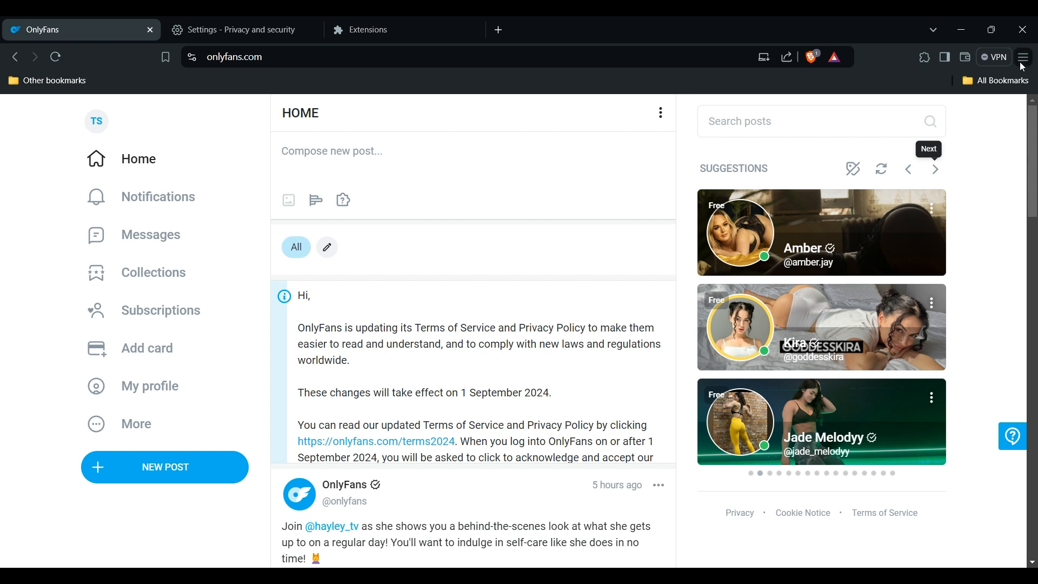
Go to the Privacy and security section of Brave's settings
click(231, 29)
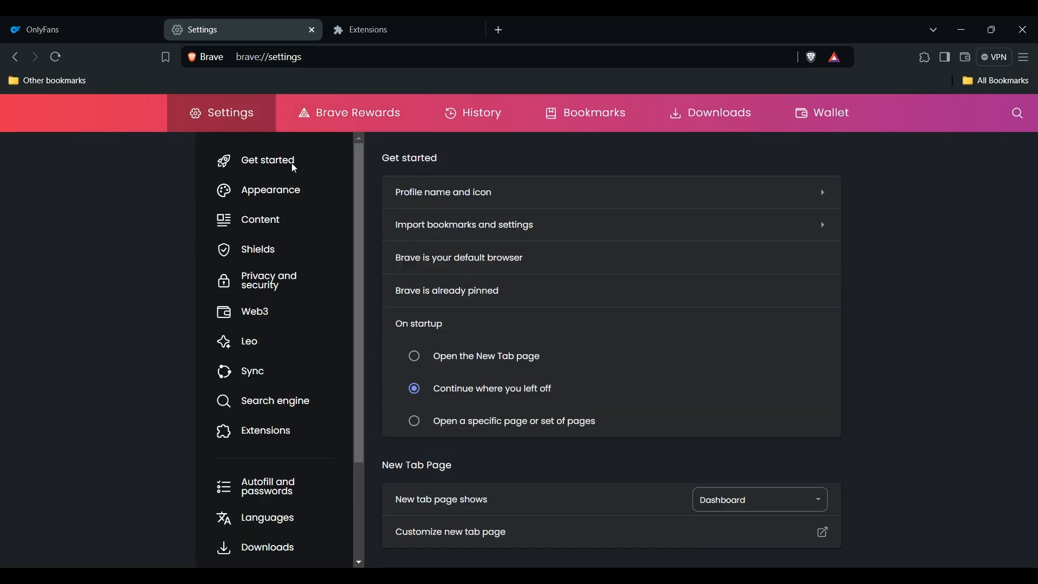
mouse_move(248, 283)
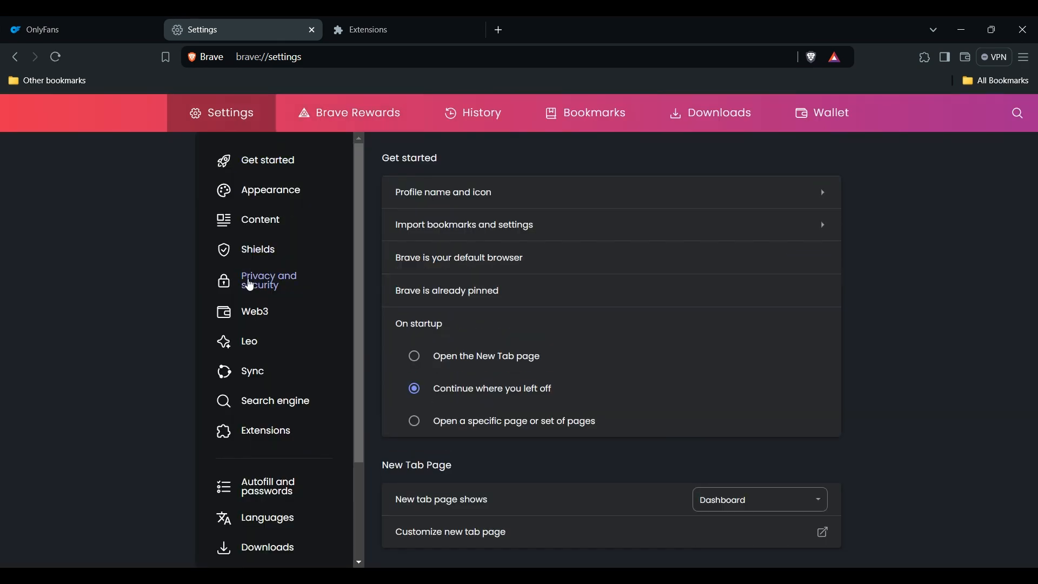
click(263, 280)
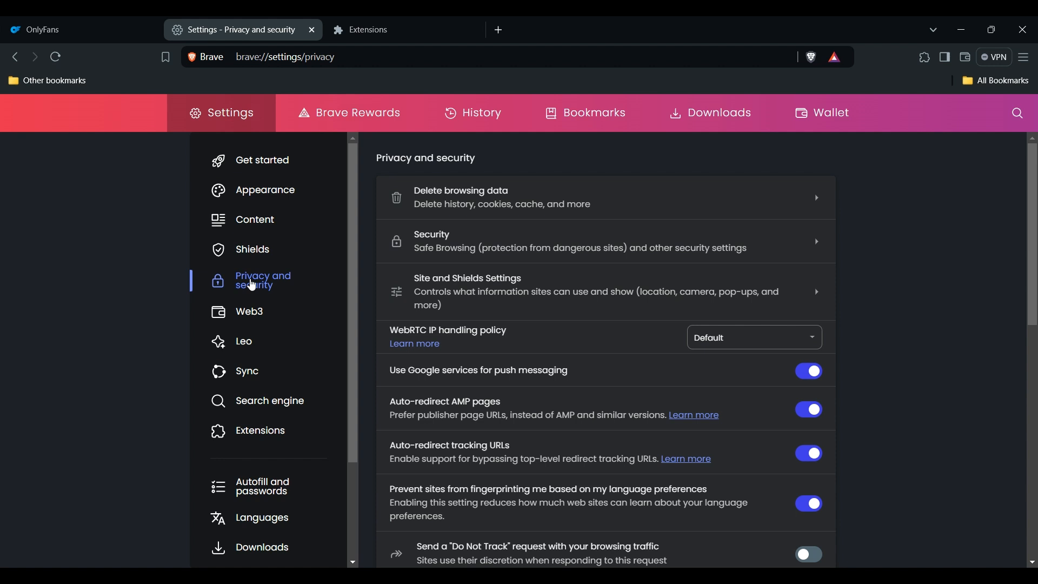
Bring up Delete browsing data with history, cookies and cache checked for the last 7 days
click(525, 205)
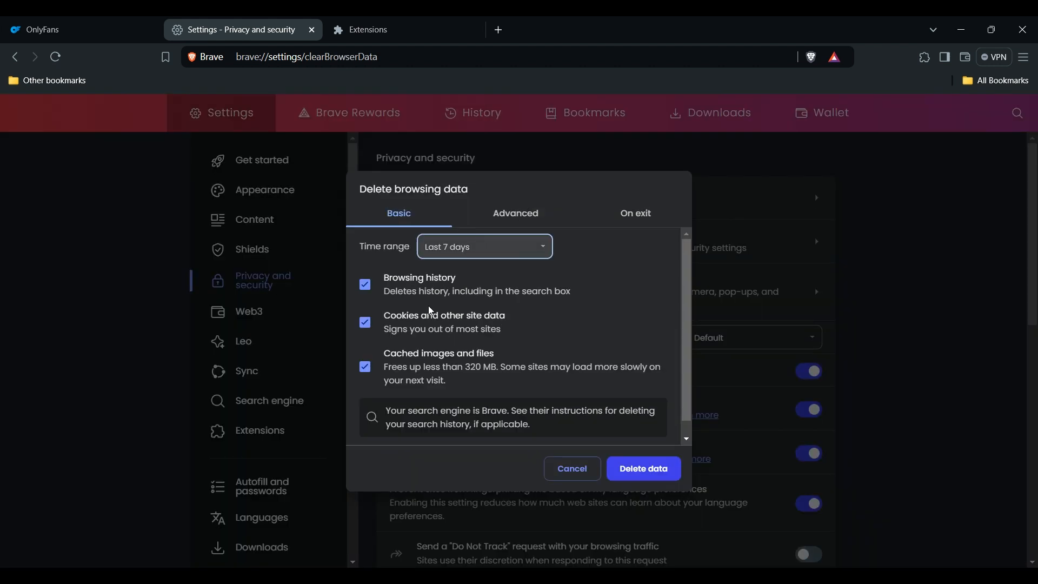
mouse_move(501, 308)
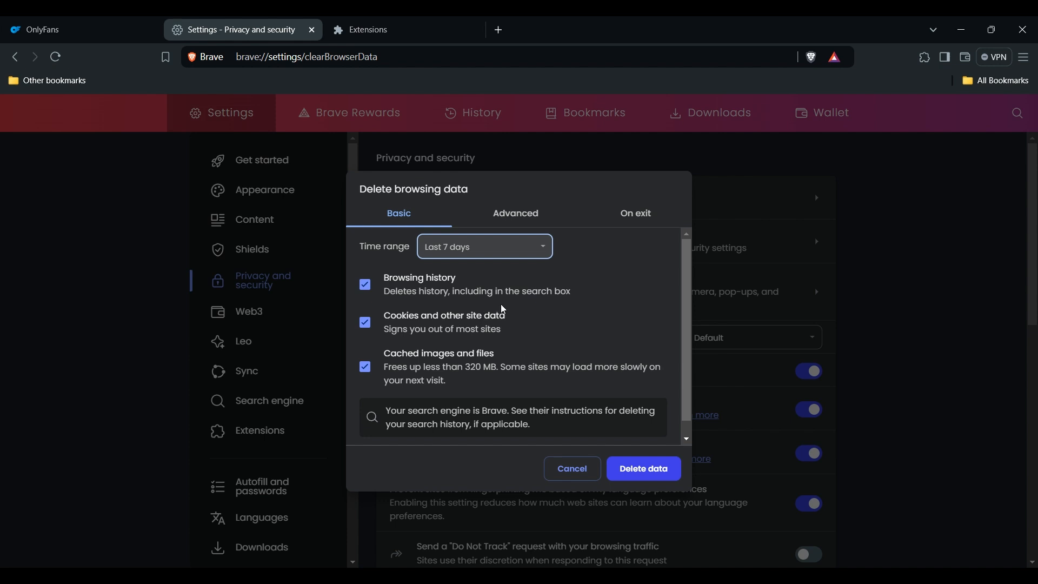
mouse_move(685, 337)
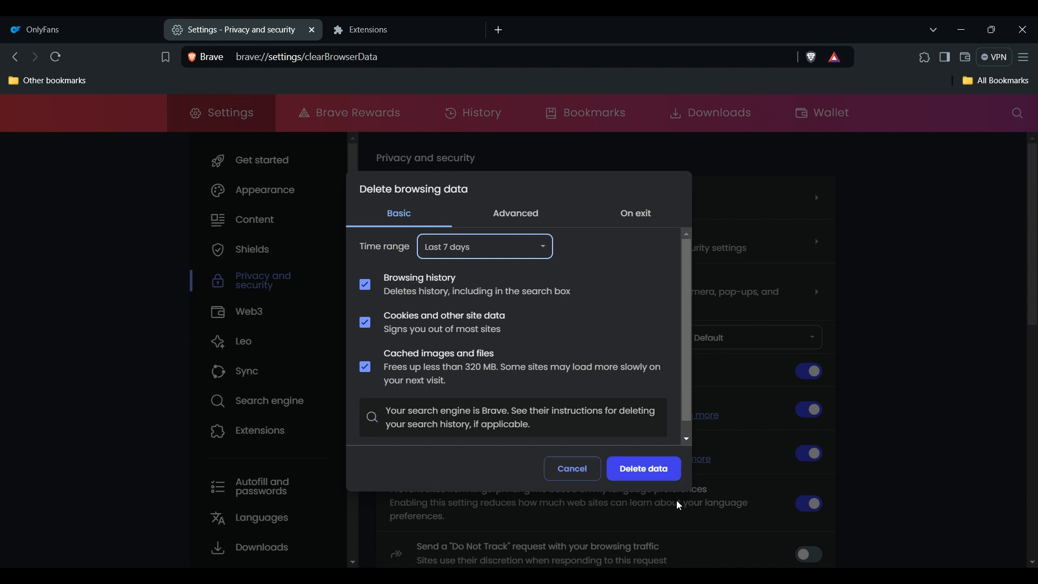
mouse_move(434, 160)
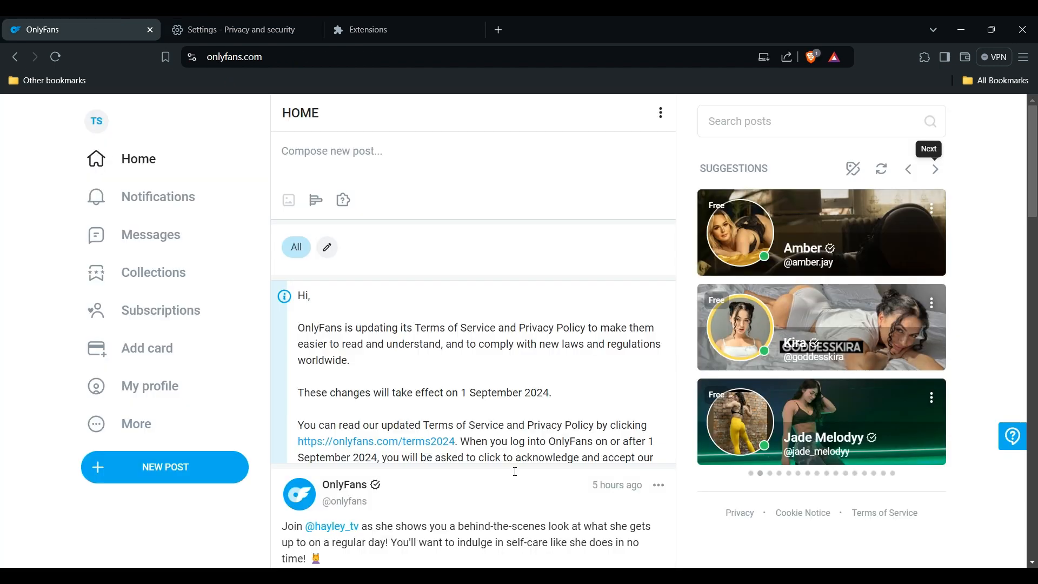
mouse_move(475, 535)
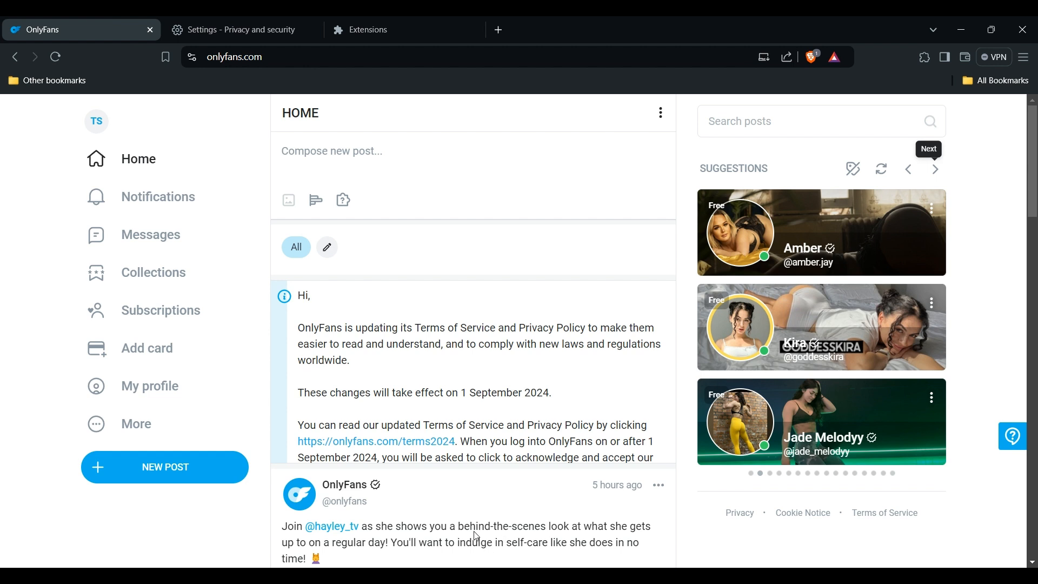
mouse_move(762, 447)
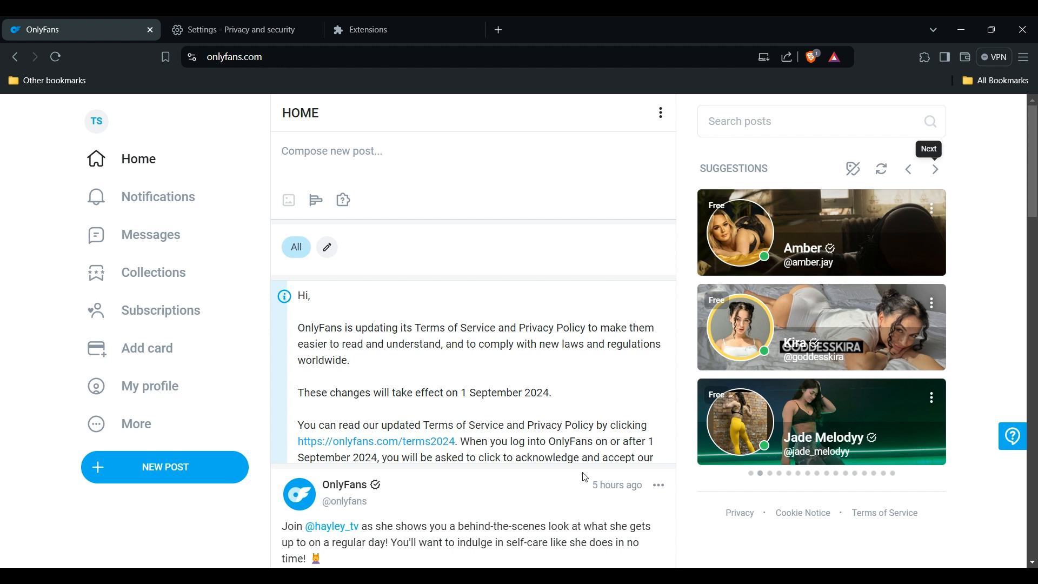
mouse_move(923, 58)
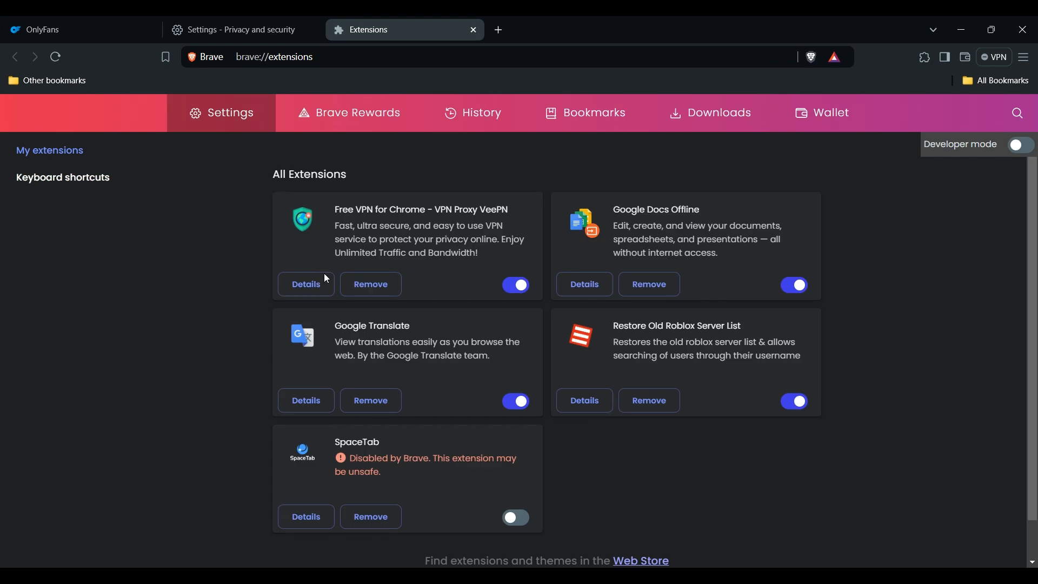
click(515, 285)
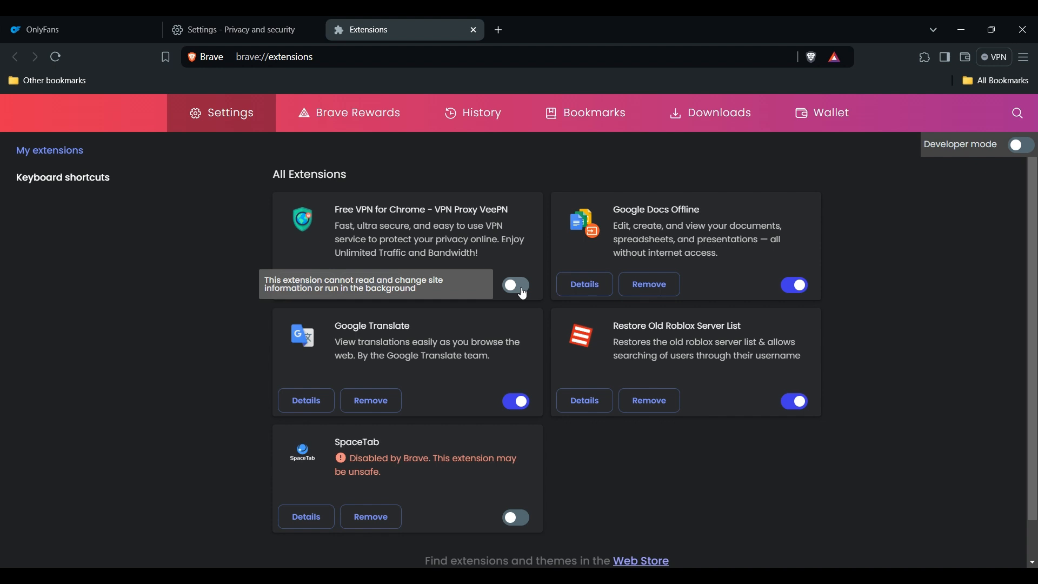
click(514, 285)
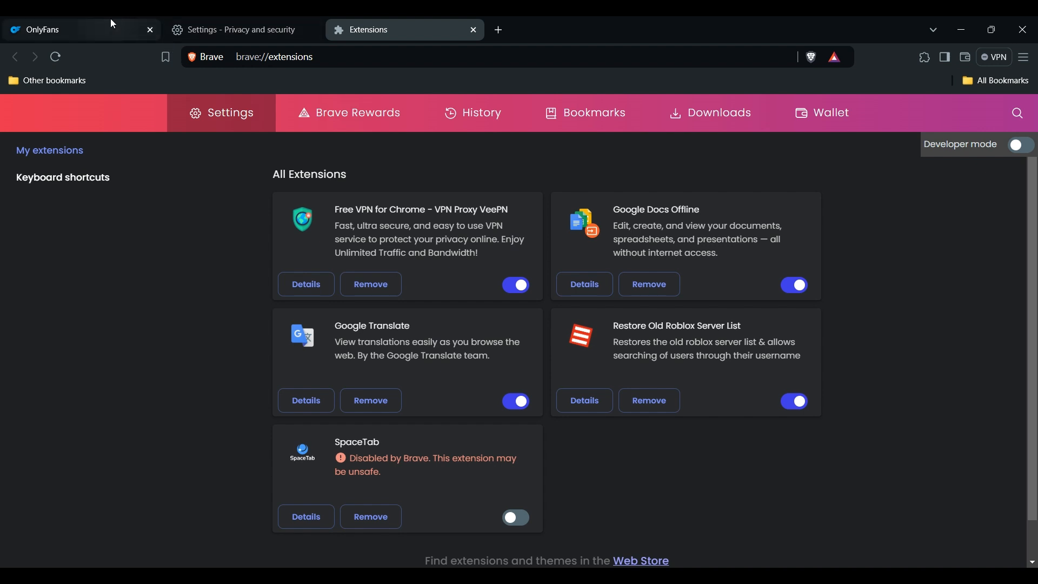
Switch back to the OnlyFans tab to show the home feed
click(54, 30)
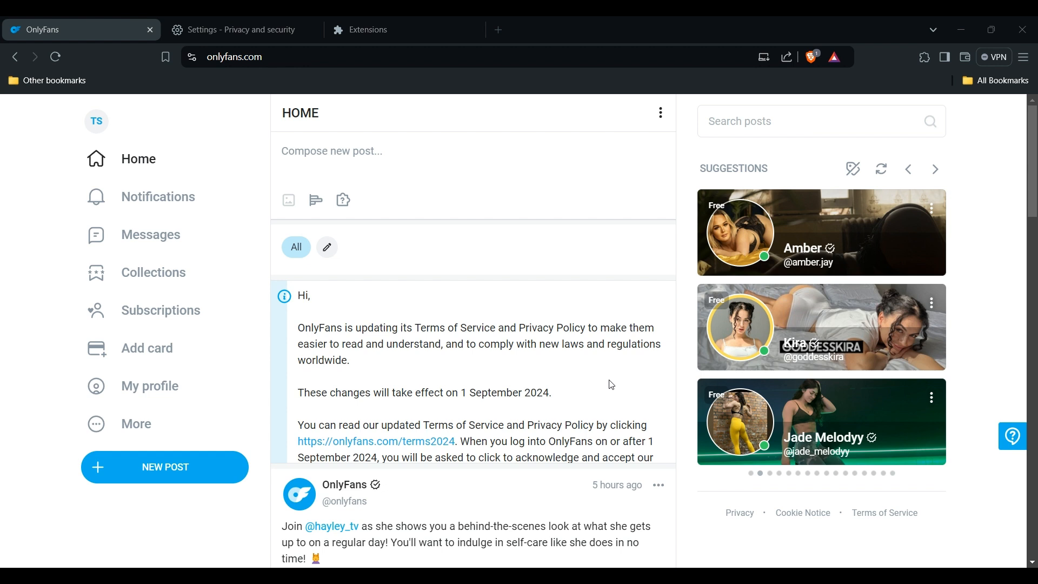
mouse_move(610, 381)
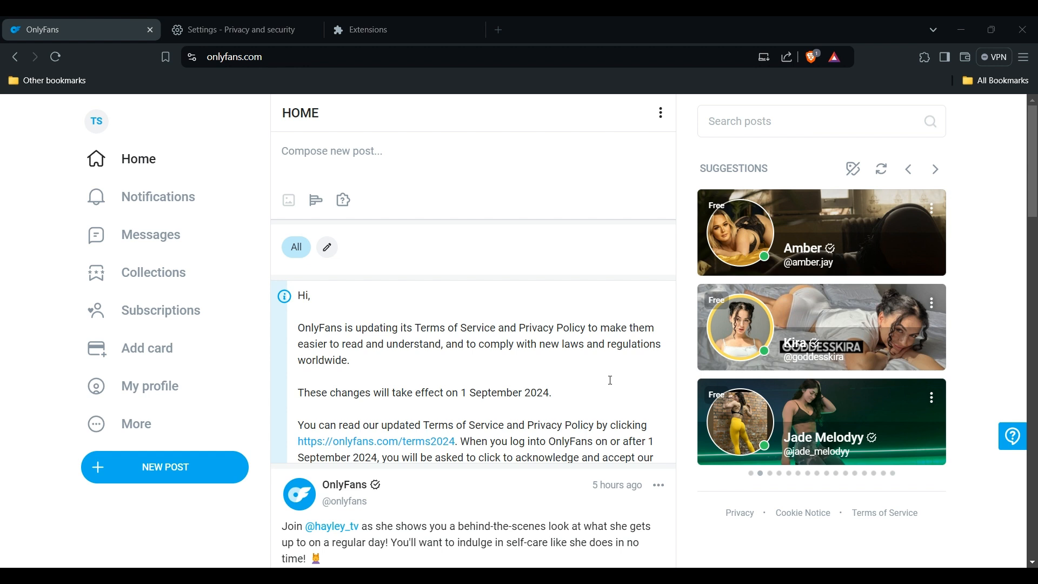
mouse_move(685, 423)
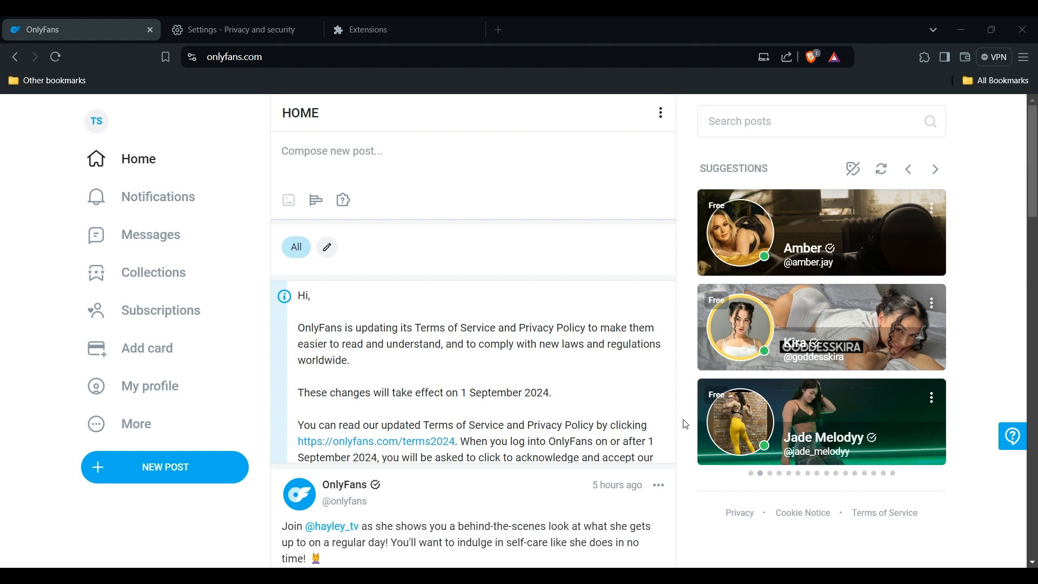
mouse_move(713, 441)
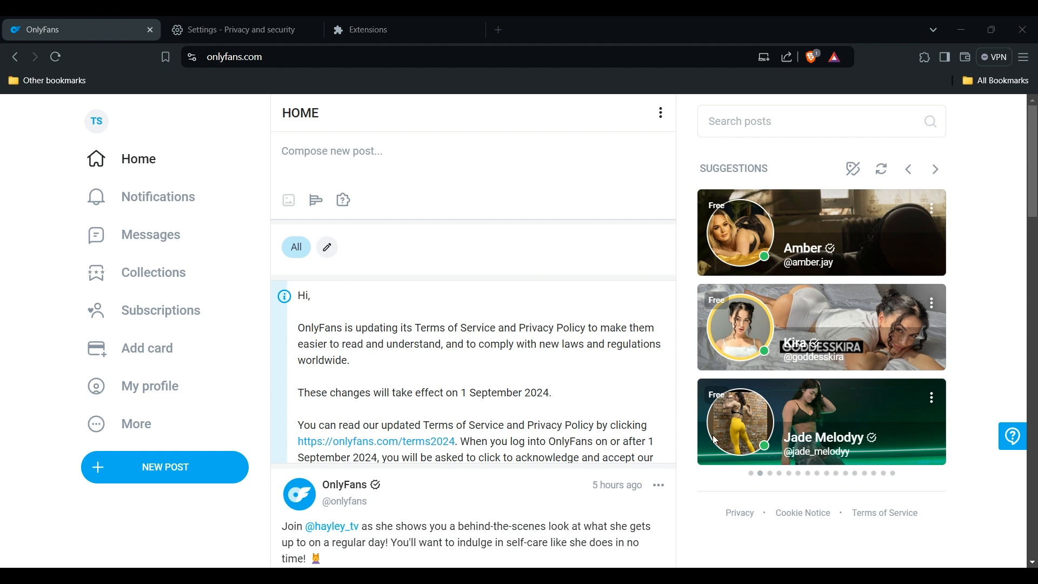